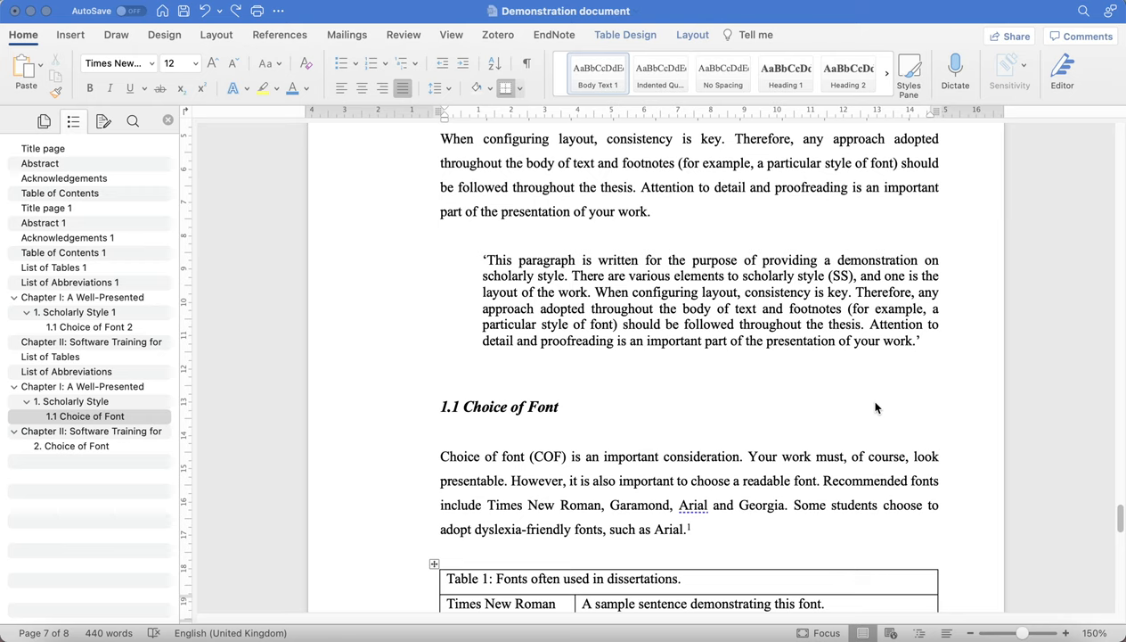
- Select the 'Table 1' caption label of the font table and start bookmarking it
{"action": "scroll", "scroll_direction": "down", "scroll_amount": 3}
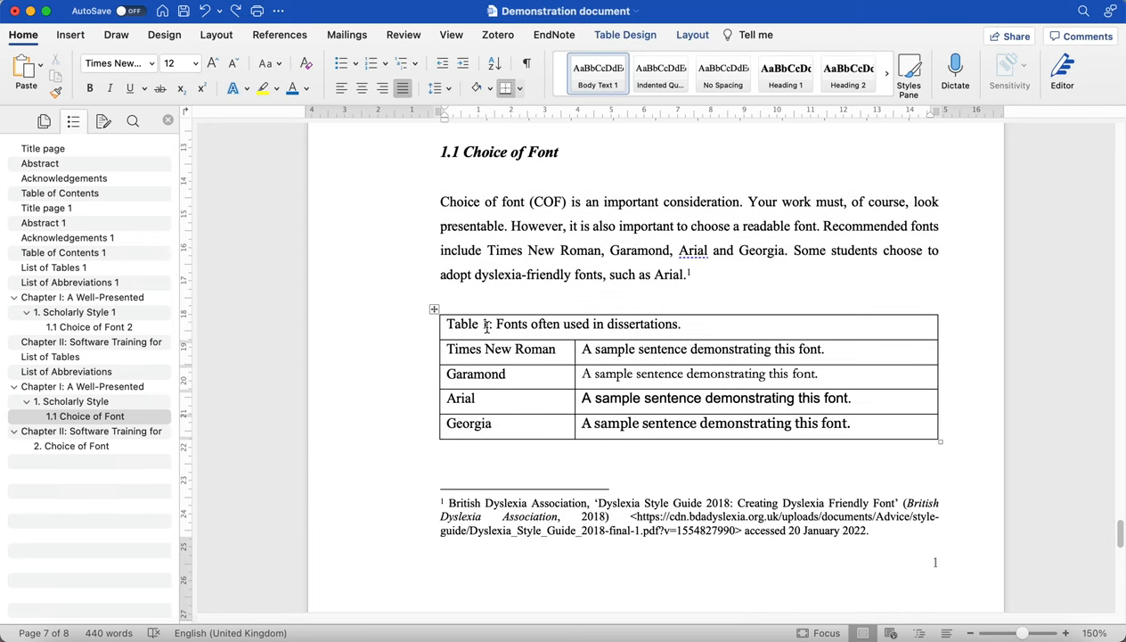
{"action": "double_click", "coordinate": [463, 324]}
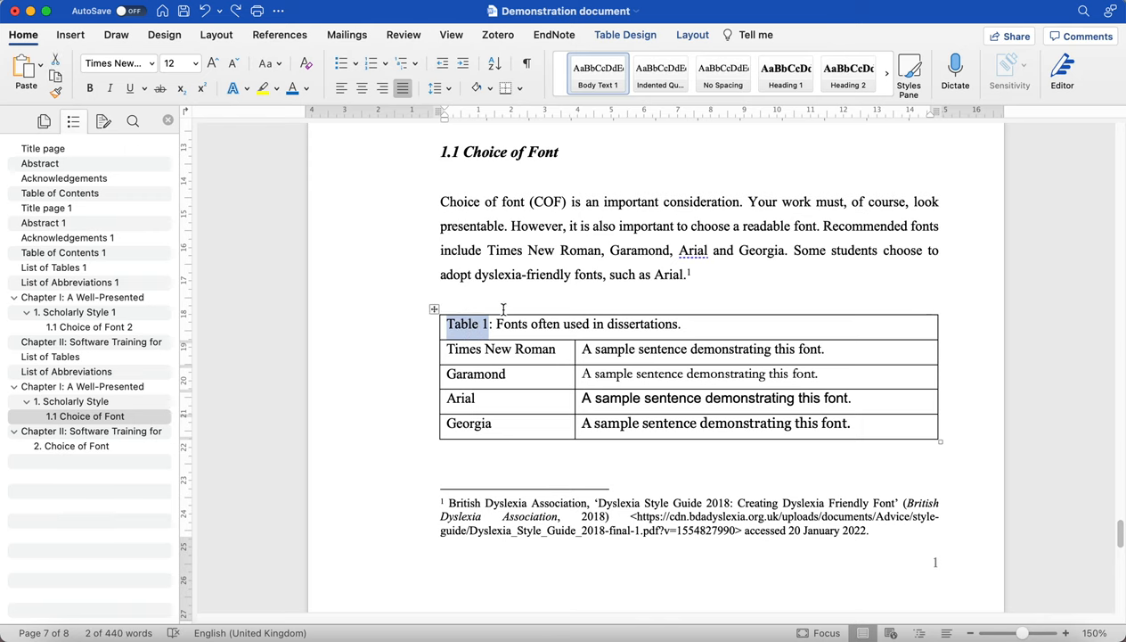
{"action": "left_click", "coordinate": [69, 36]}
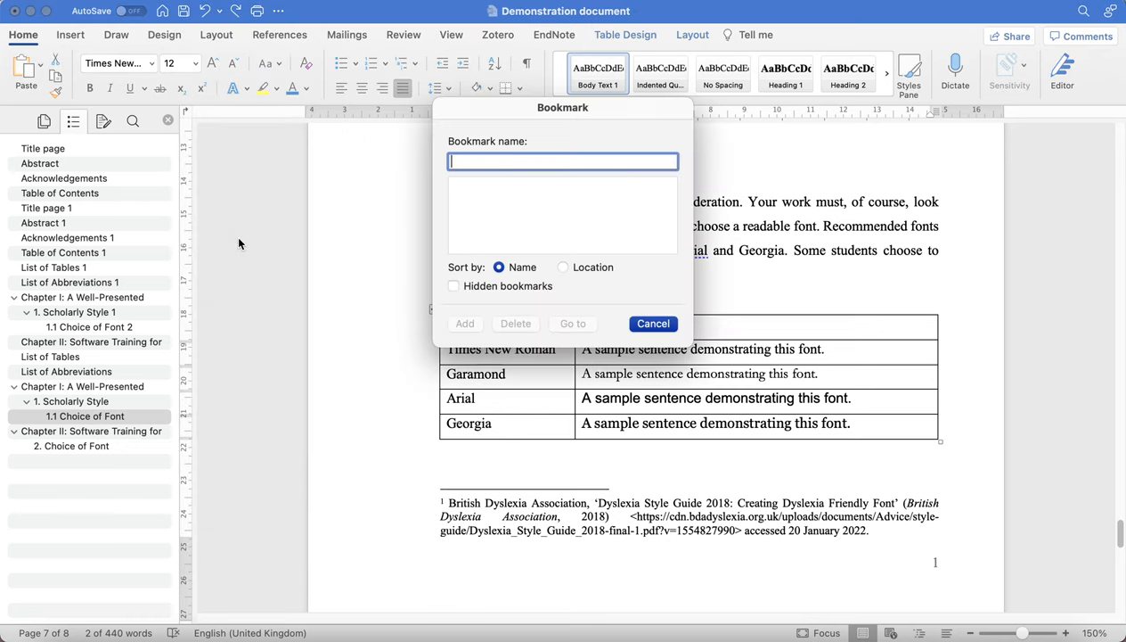
{"action": "mouse_move", "coordinate": [255, 243]}
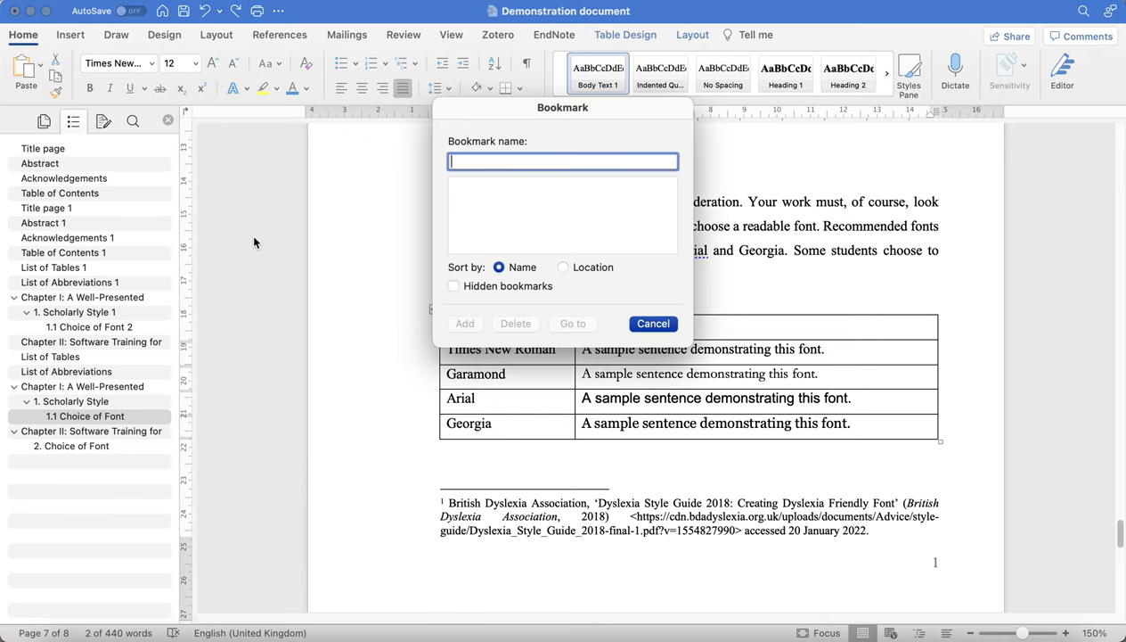
- Add a bookmark named Table1 on the selected caption label
{"action": "type", "text": "Table1"}
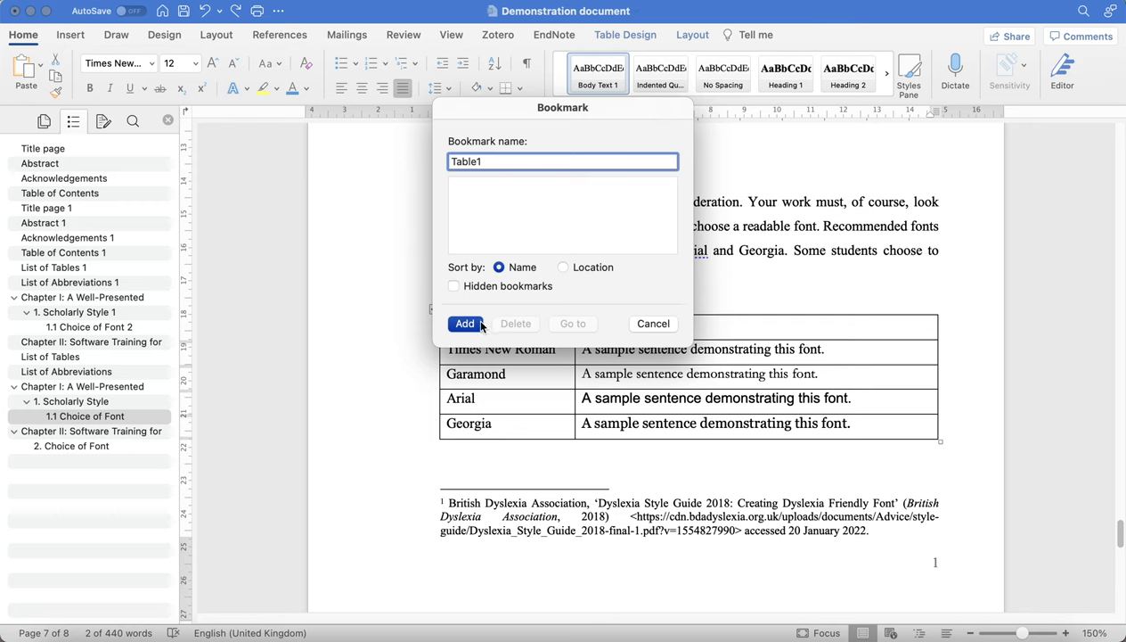
{"action": "left_click", "coordinate": [463, 325]}
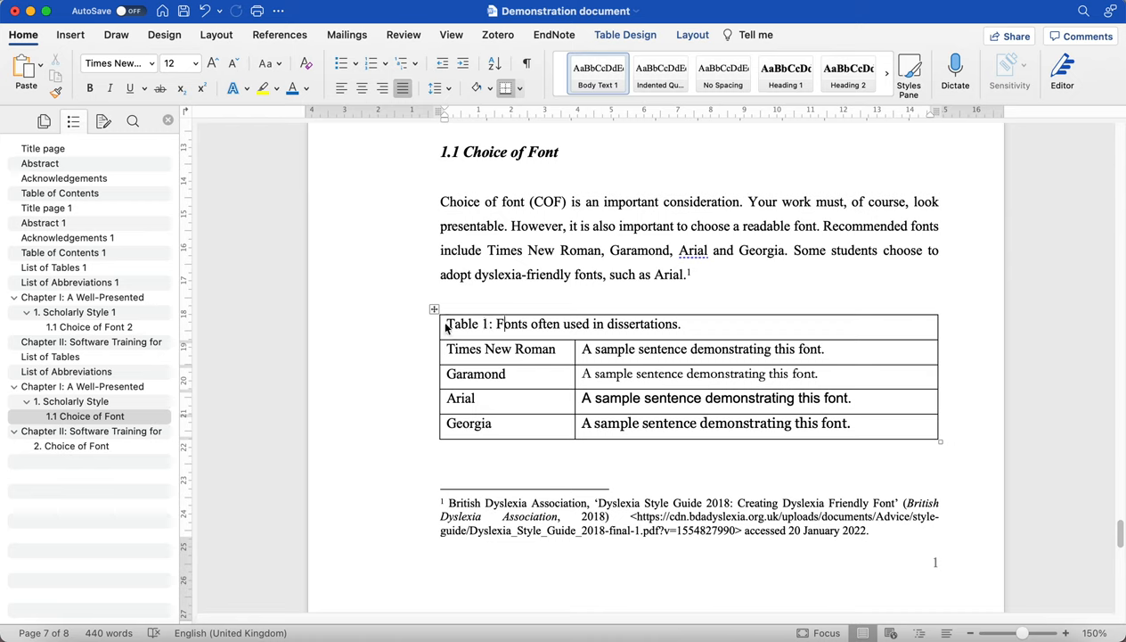
{"action": "mouse_move", "coordinate": [80, 376]}
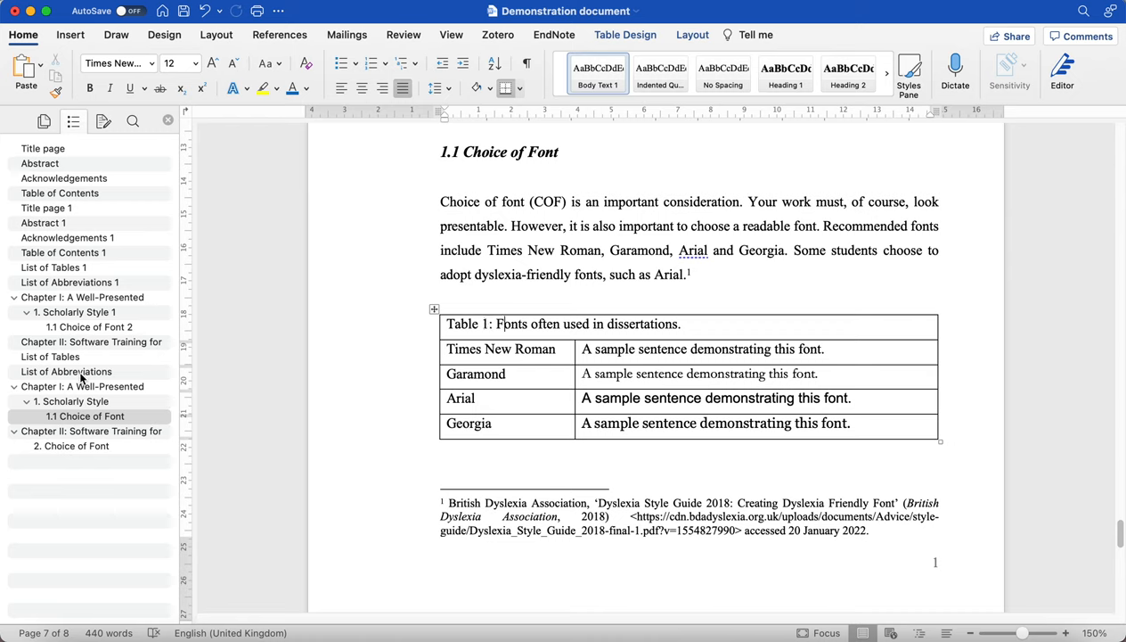
{"action": "mouse_move", "coordinate": [86, 365]}
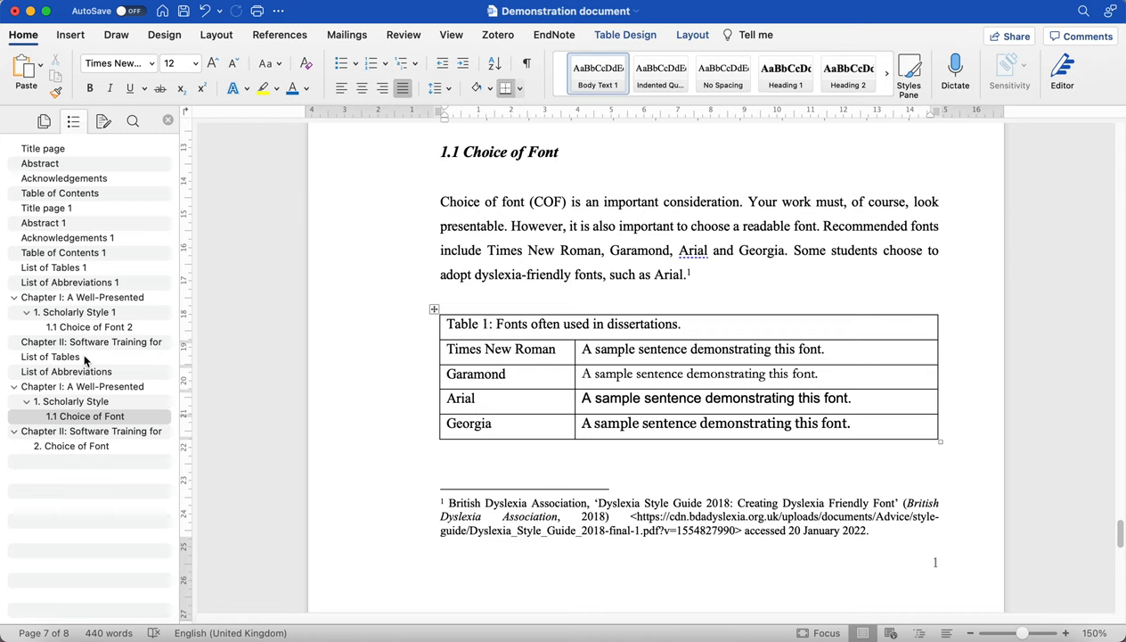
- Copy 'Table 1: Fonts often used in dissertations' from the caption to below the List of Tables heading
{"action": "left_click", "coordinate": [50, 356]}
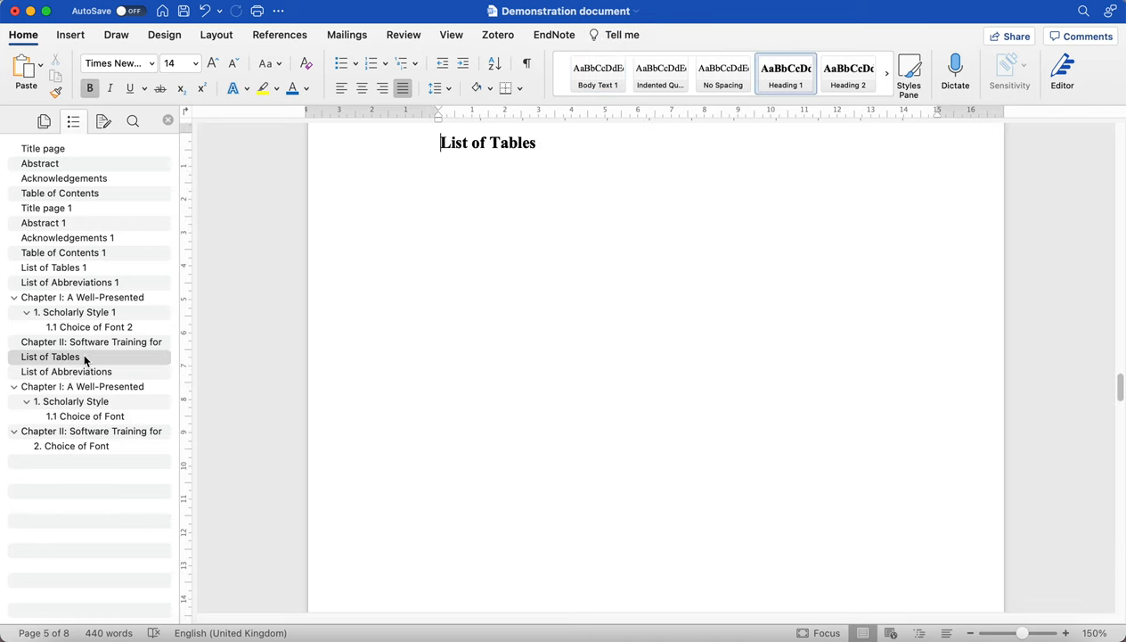
{"action": "left_click", "coordinate": [475, 189]}
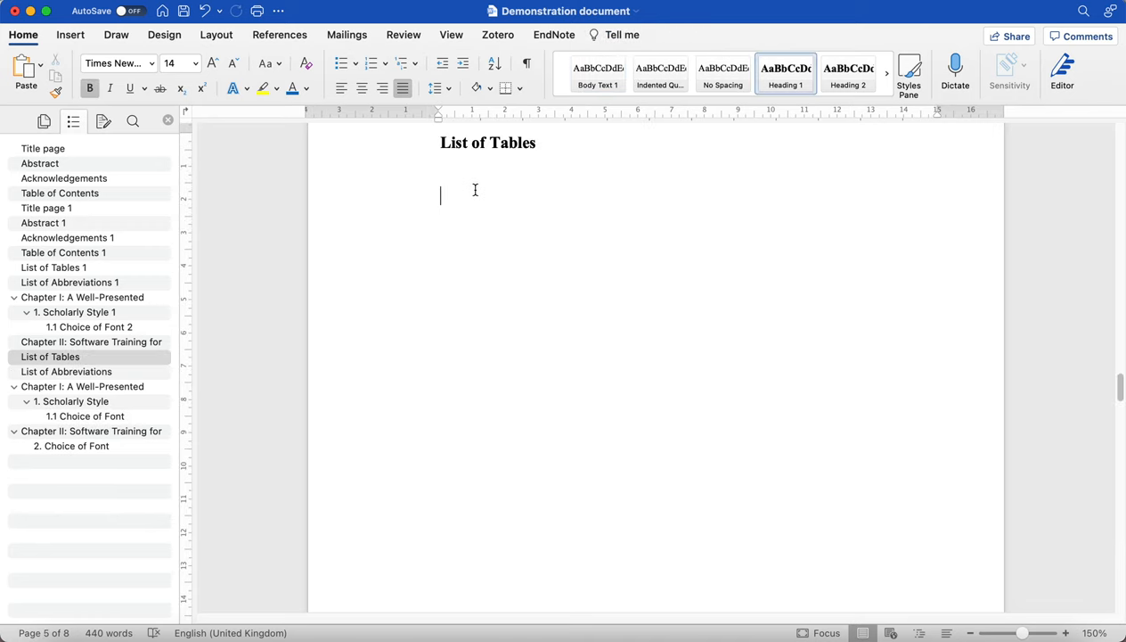
{"action": "mouse_move", "coordinate": [492, 205]}
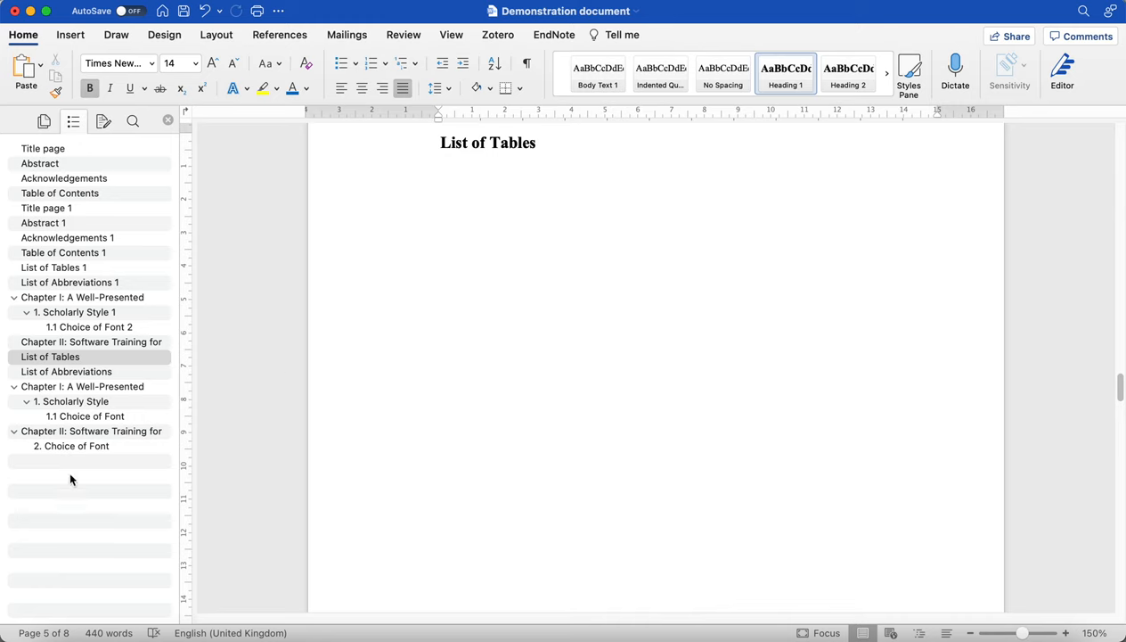
{"action": "left_click", "coordinate": [85, 417]}
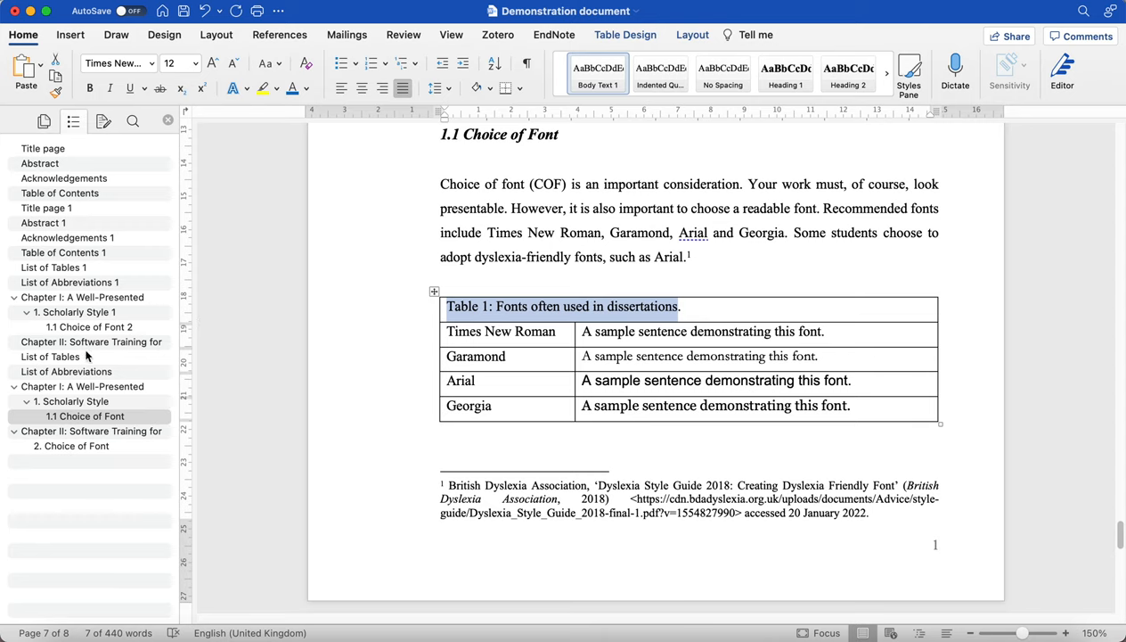
{"action": "left_click", "coordinate": [50, 356]}
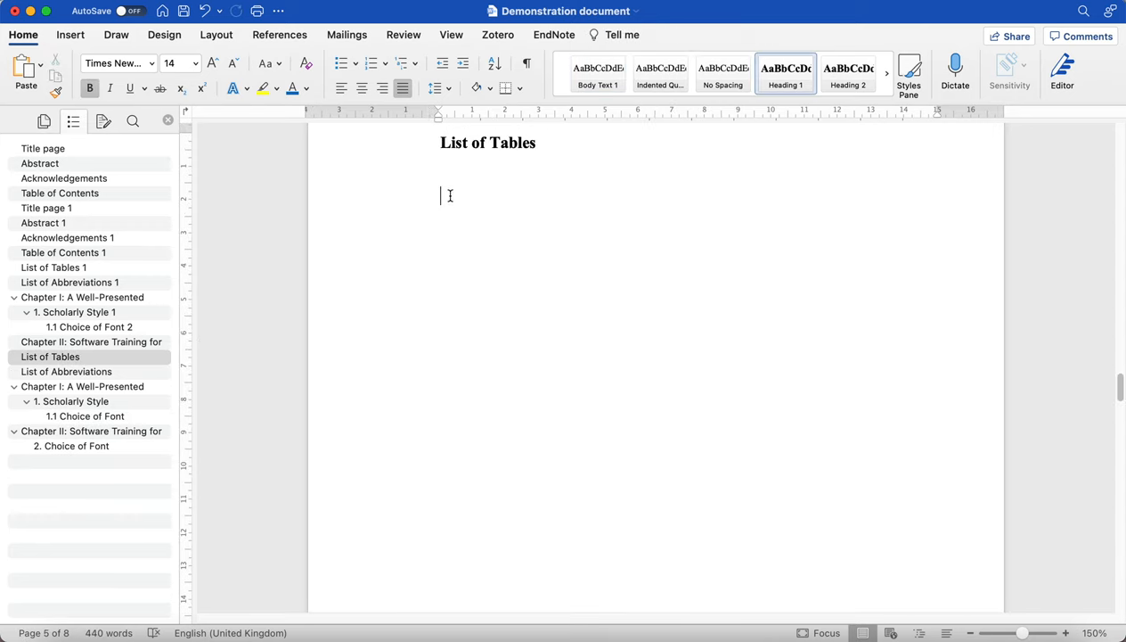
{"action": "type", "text": "Table 1: Fonts often used in dissertations"}
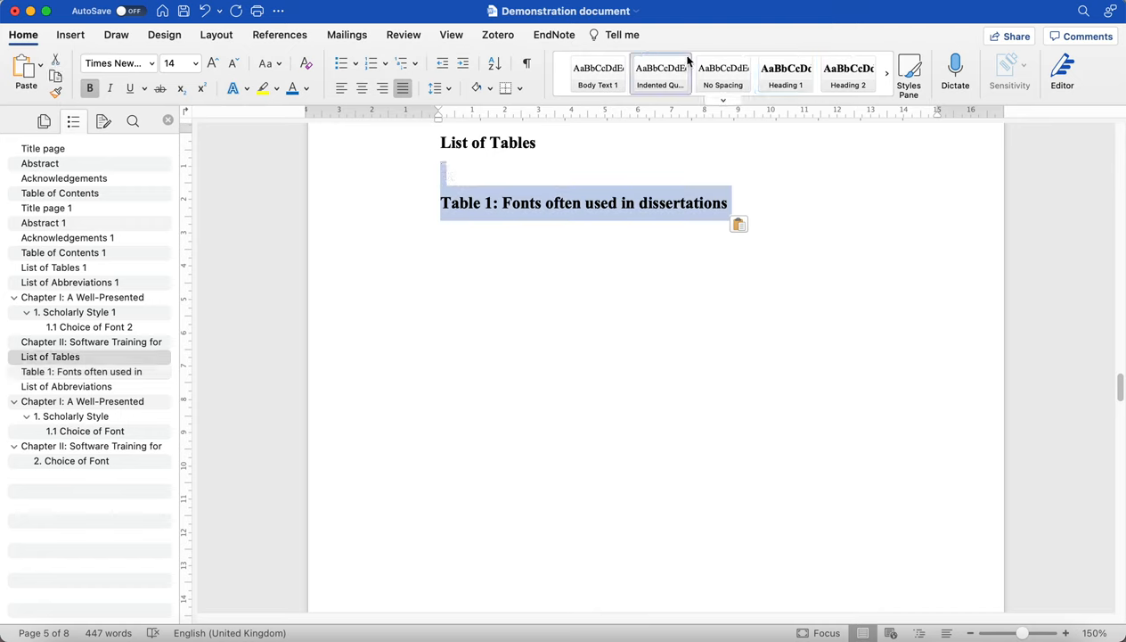
- Style the entry as Body Text and finish it with a dotted leader and page number 1
{"action": "left_click", "coordinate": [599, 73]}
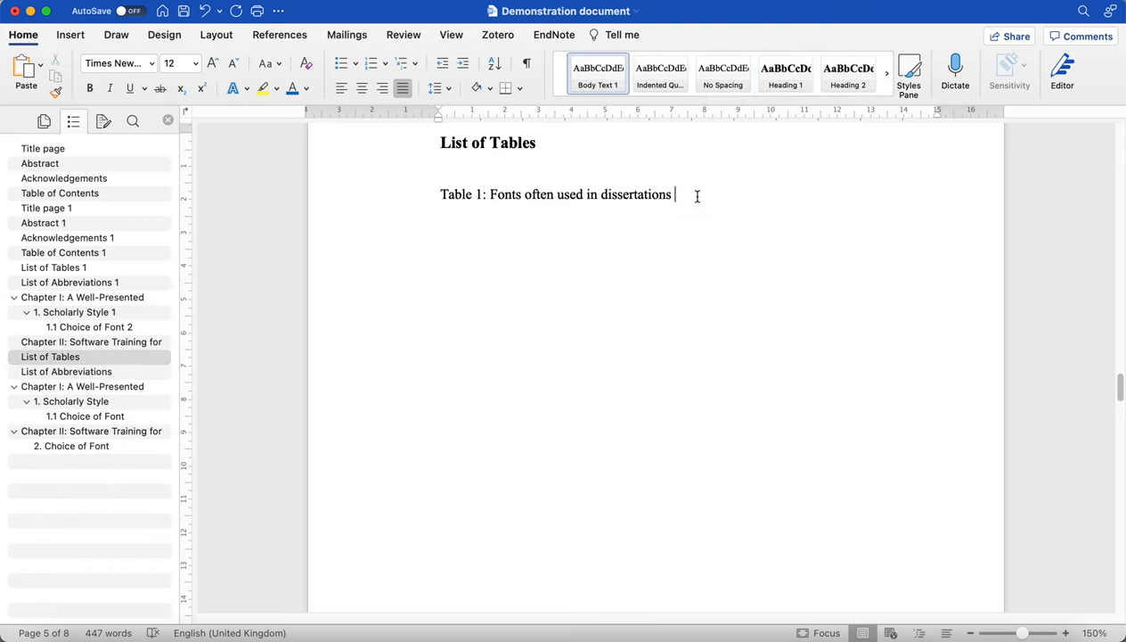
{"action": "type", "text": "."}
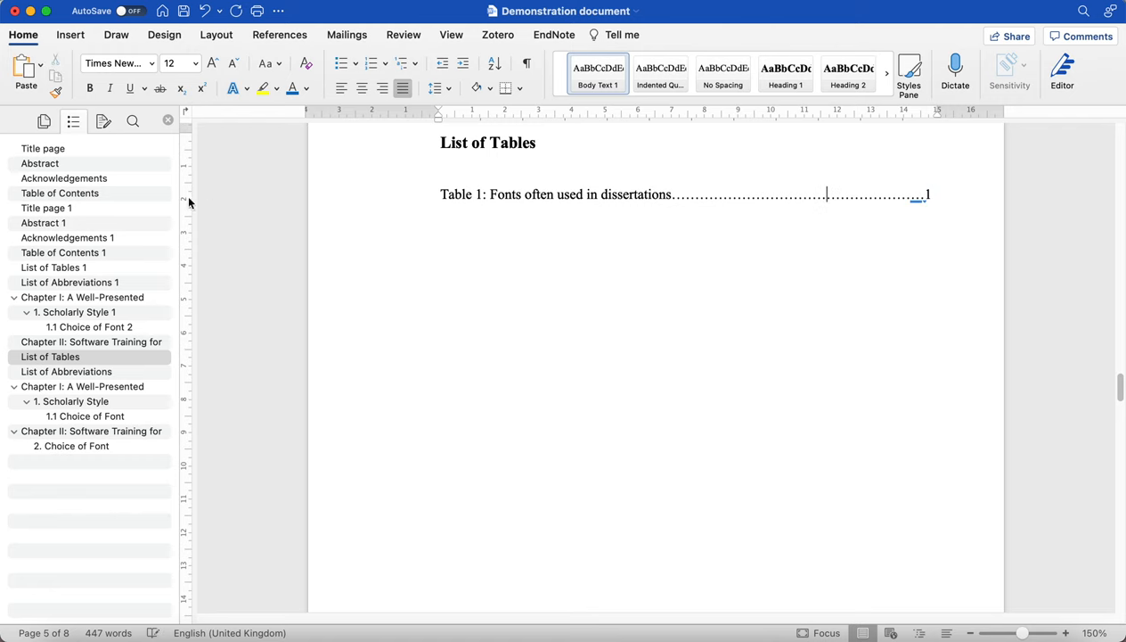
{"action": "left_click", "coordinate": [61, 193]}
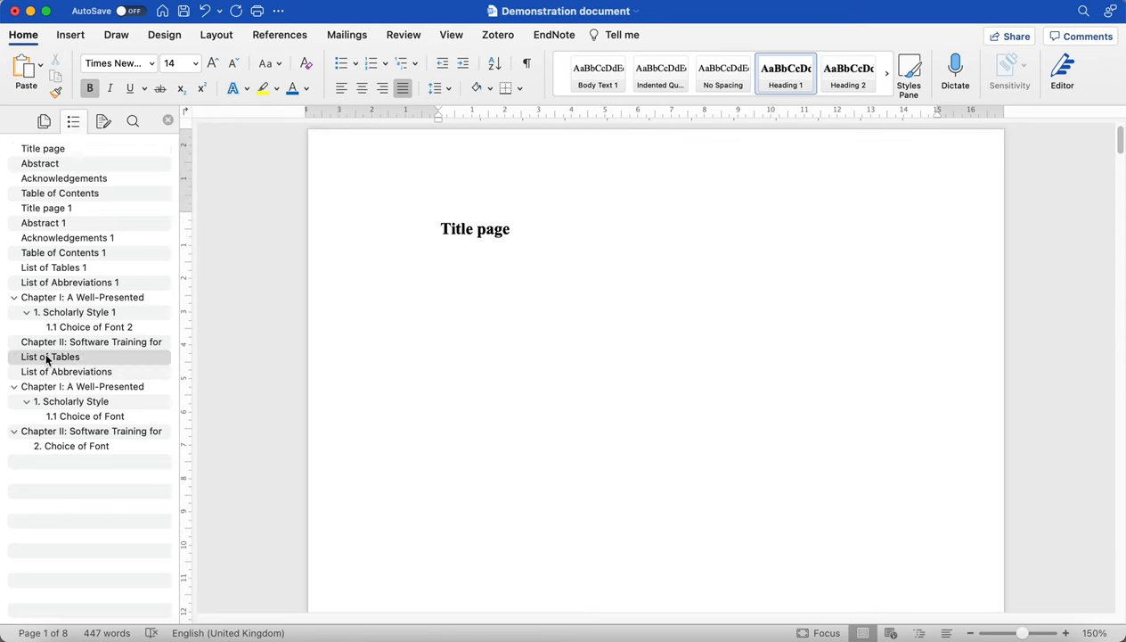
{"action": "left_click", "coordinate": [50, 356]}
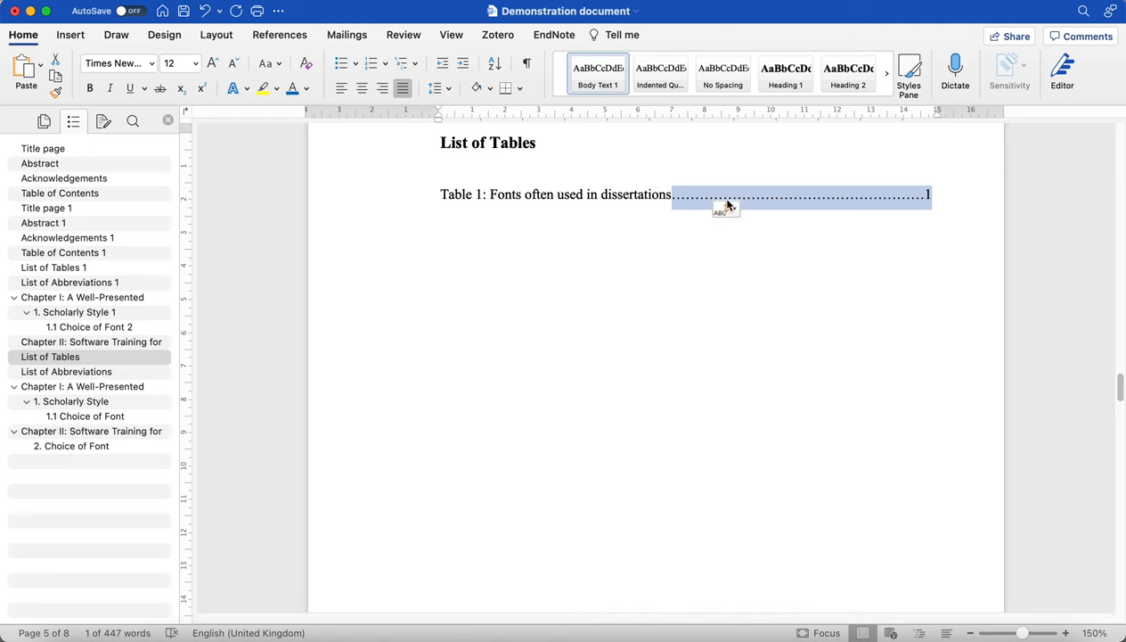
{"action": "mouse_move", "coordinate": [829, 171]}
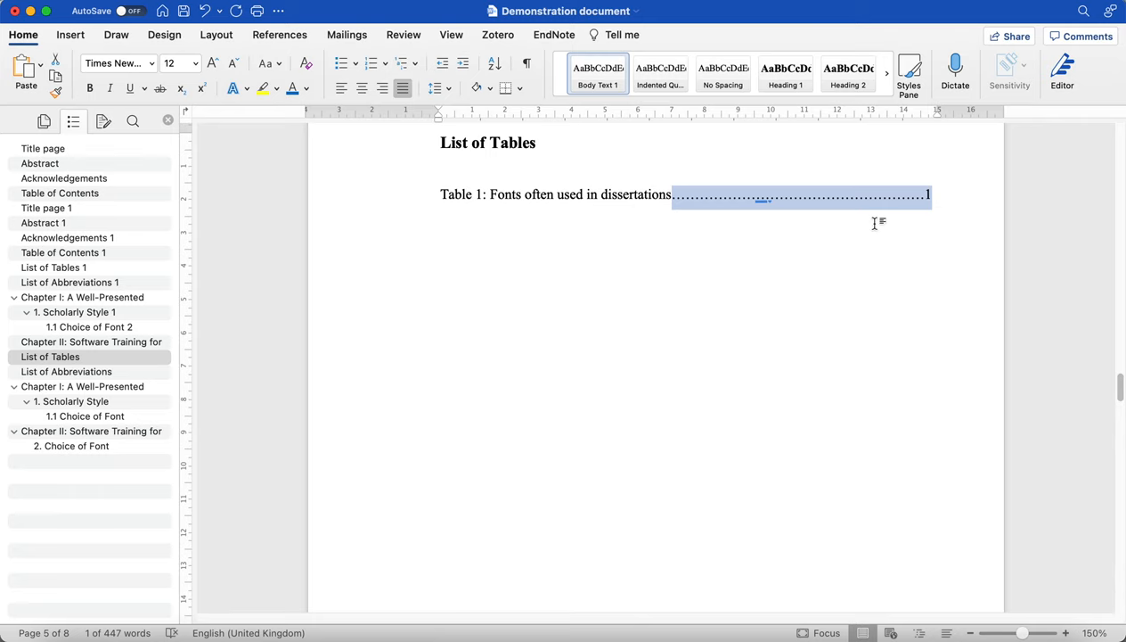
{"action": "mouse_move", "coordinate": [645, 114]}
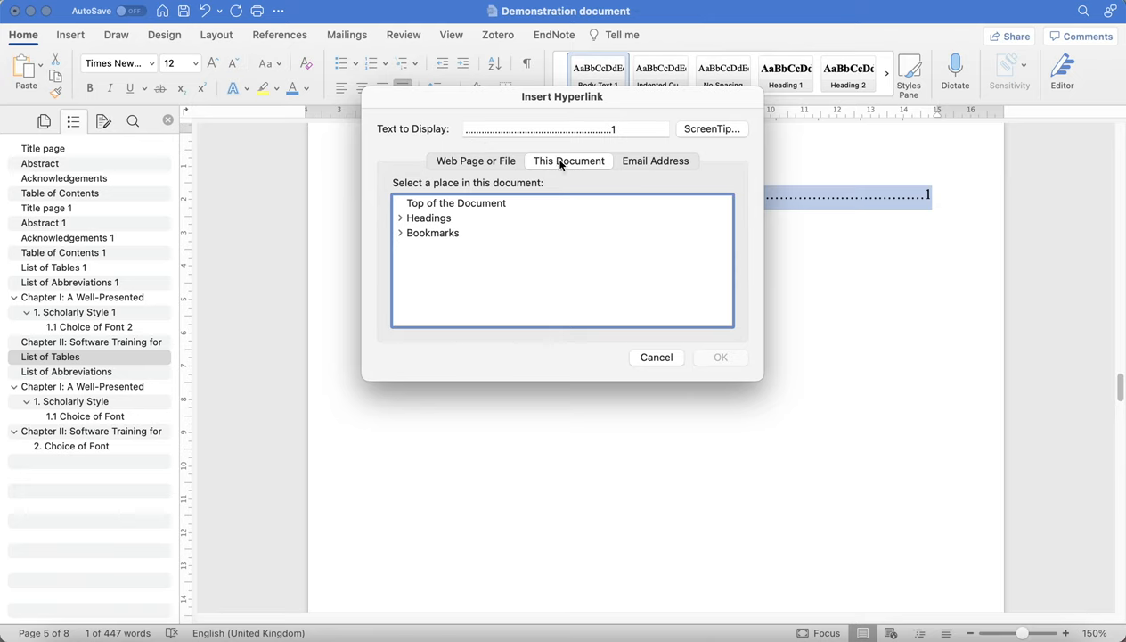
{"action": "mouse_move", "coordinate": [528, 187]}
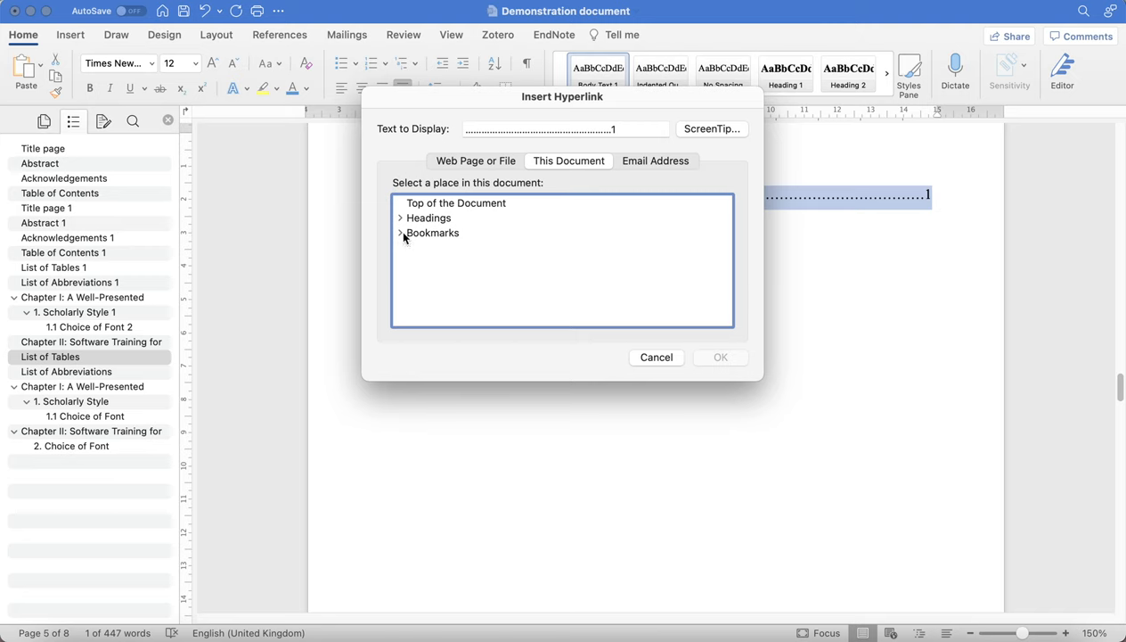
- Target the hyperlink at the Table1 bookmark under This Document and confirm
{"action": "left_click", "coordinate": [399, 232]}
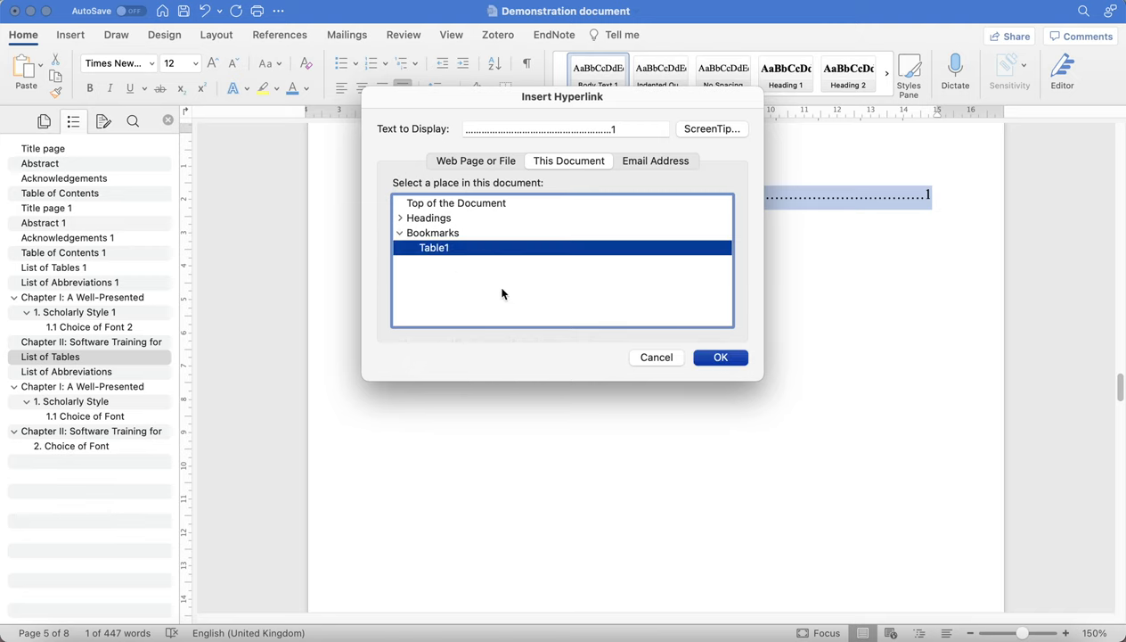
{"action": "left_click", "coordinate": [720, 357]}
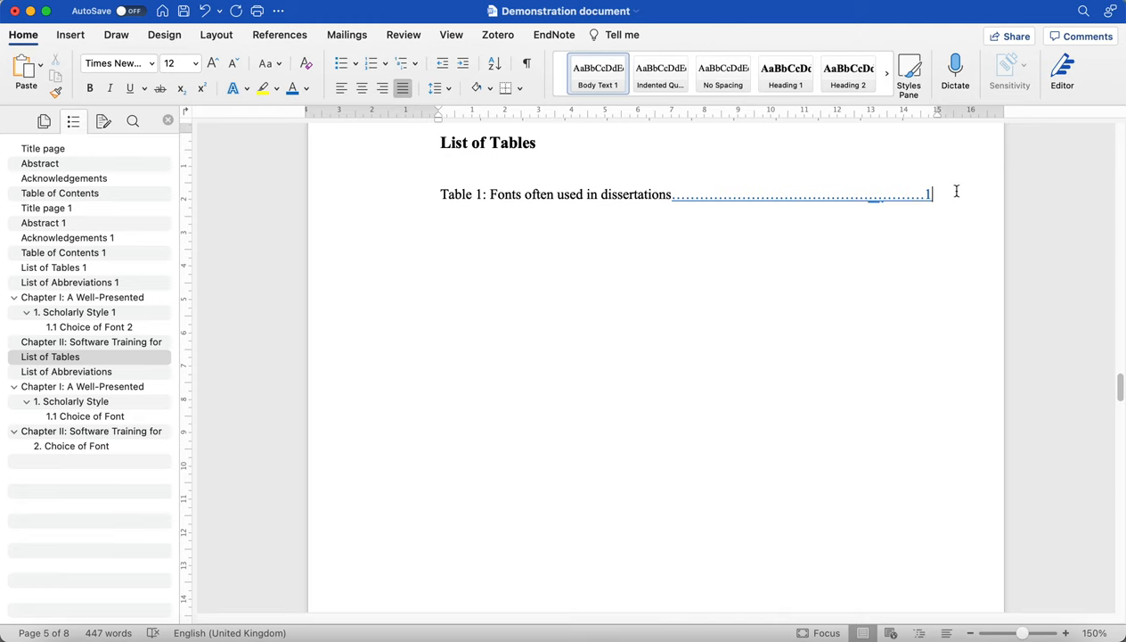
{"action": "mouse_move", "coordinate": [634, 199]}
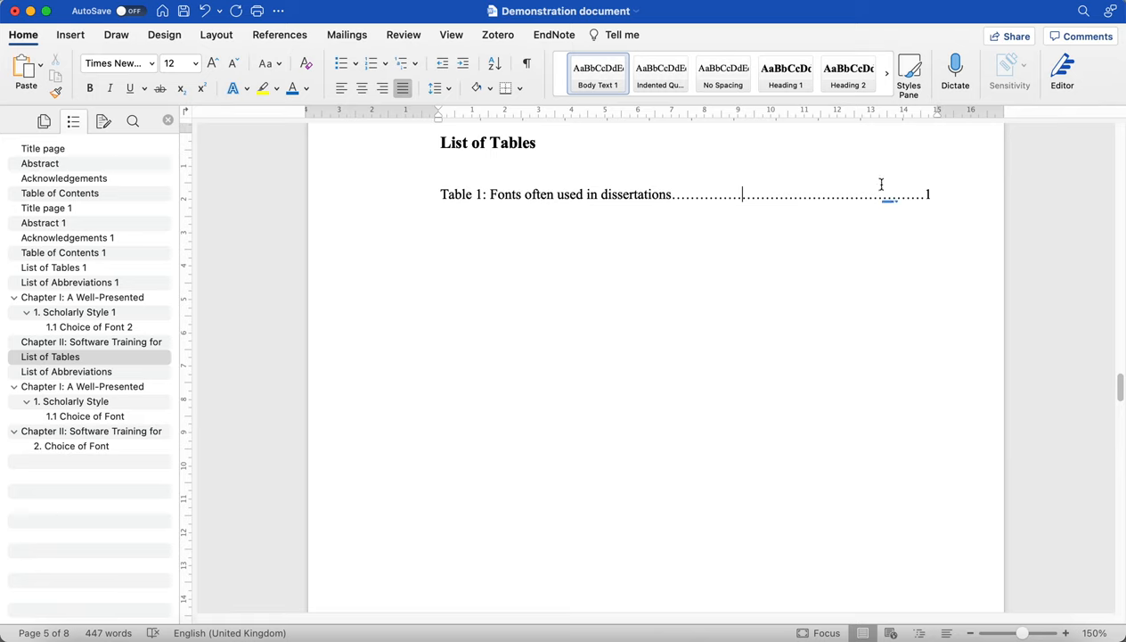
{"action": "mouse_move", "coordinate": [777, 199]}
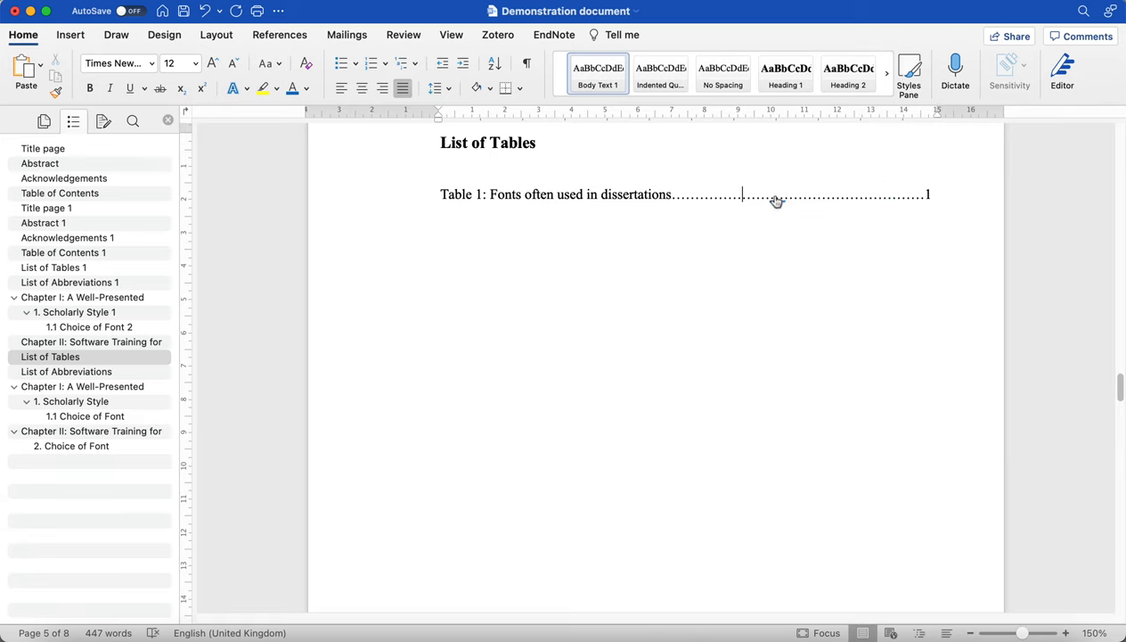
{"action": "mouse_move", "coordinate": [776, 197]}
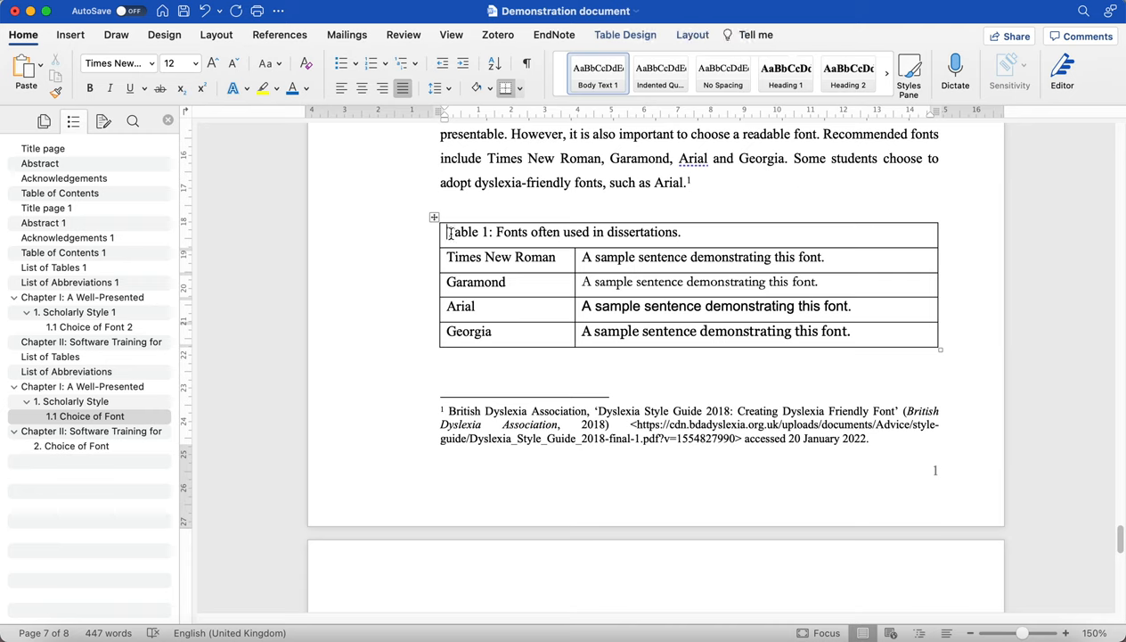
{"action": "mouse_move", "coordinate": [278, 319]}
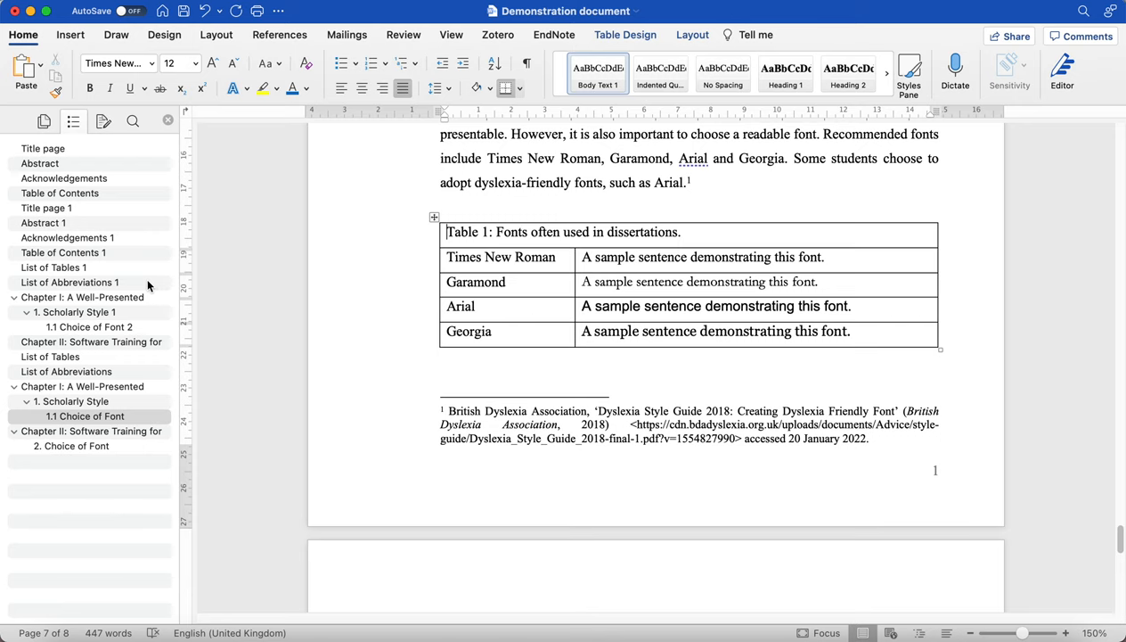
- Check the Table of Contents page, then return to the List of Tables with the linked entry
{"action": "left_click", "coordinate": [54, 267]}
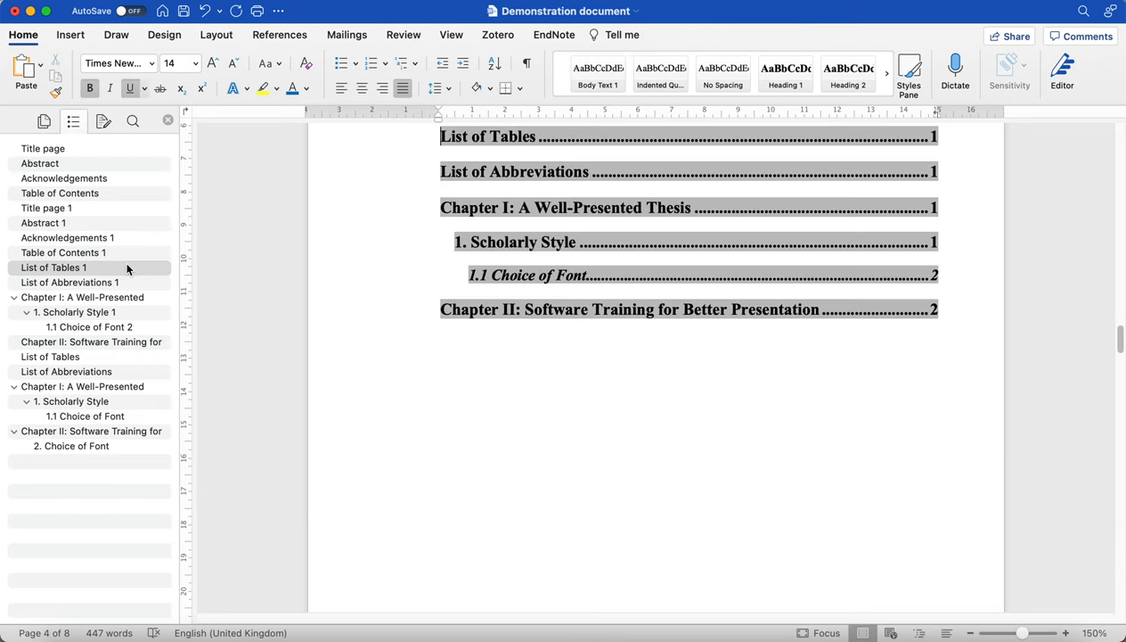
{"action": "left_click", "coordinate": [50, 357]}
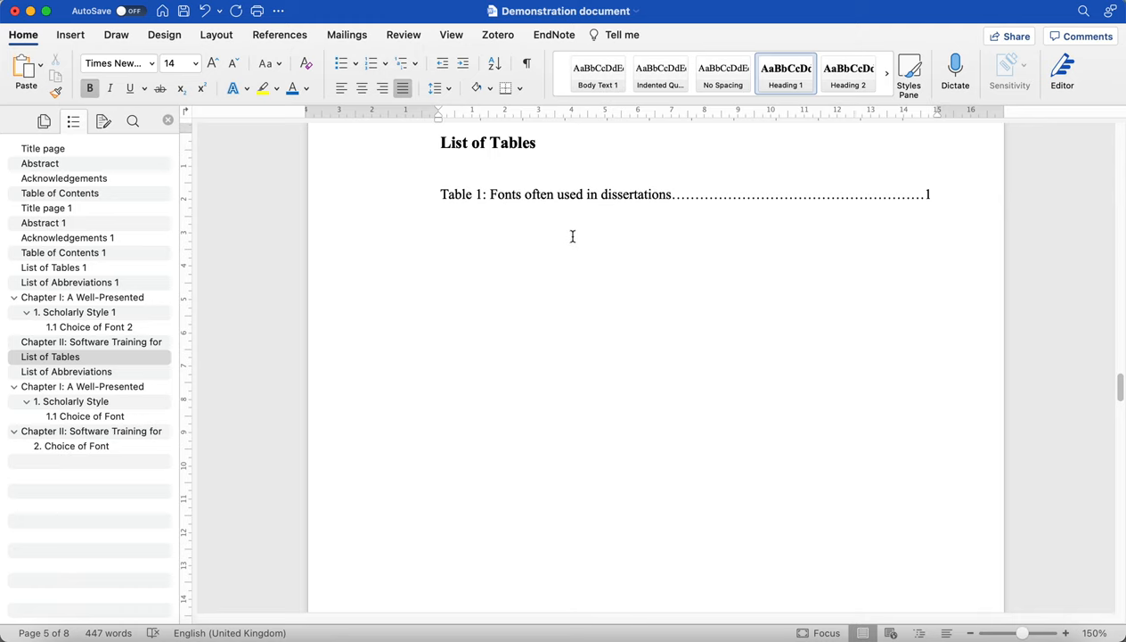